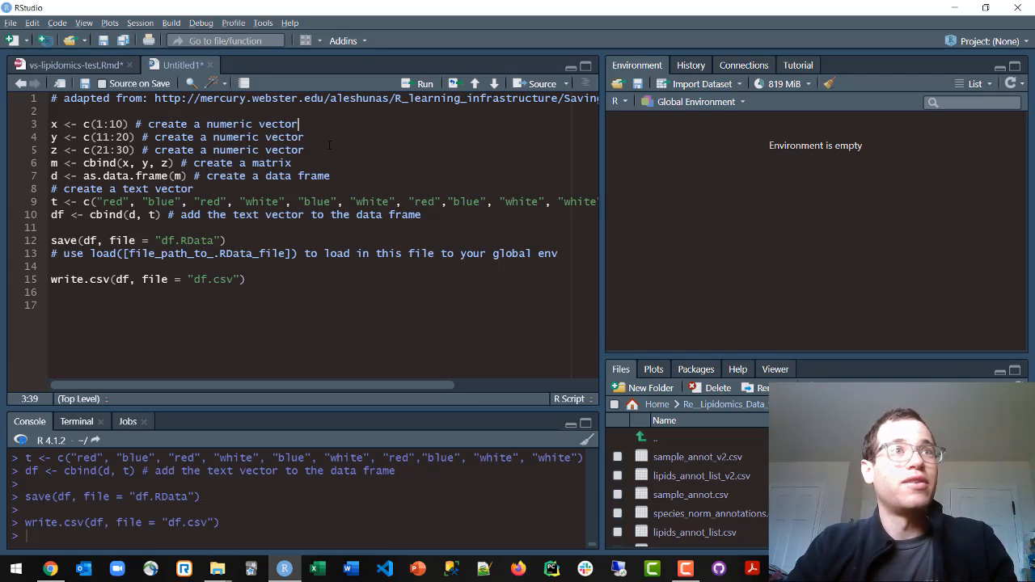
Run the lines creating vectors x, y, z, matrix m and data frame d
{"action": "left_click", "coordinate": [417, 85]}
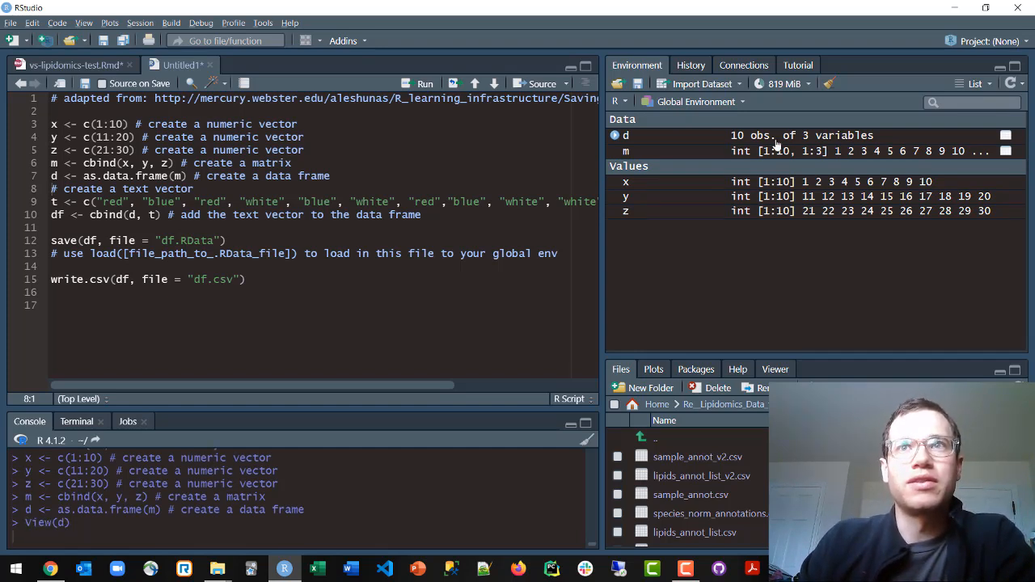
View d as a table, bind colour vector t into df and view df's four columns
{"action": "left_click", "coordinate": [621, 136]}
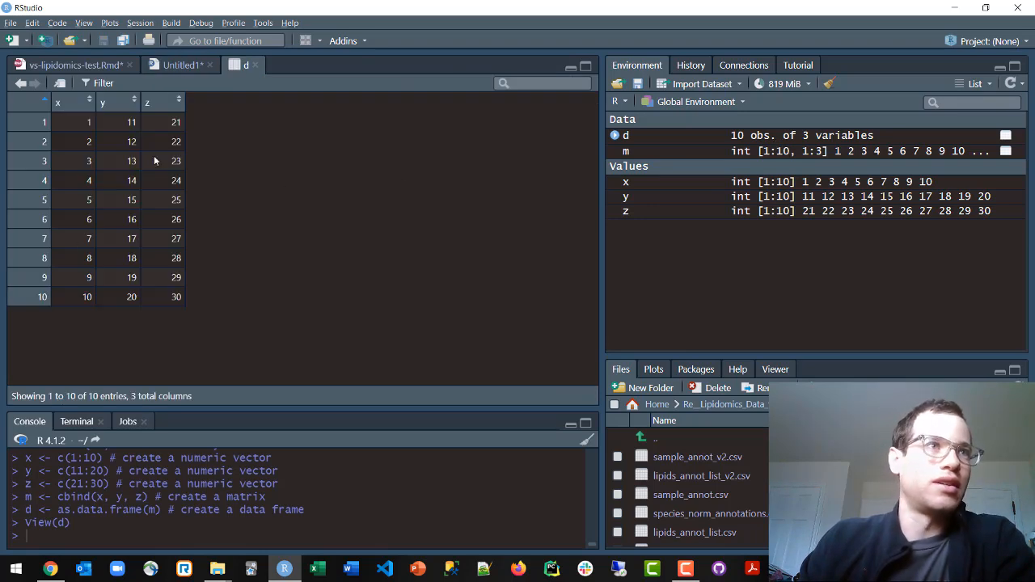
{"action": "mouse_move", "coordinate": [258, 291]}
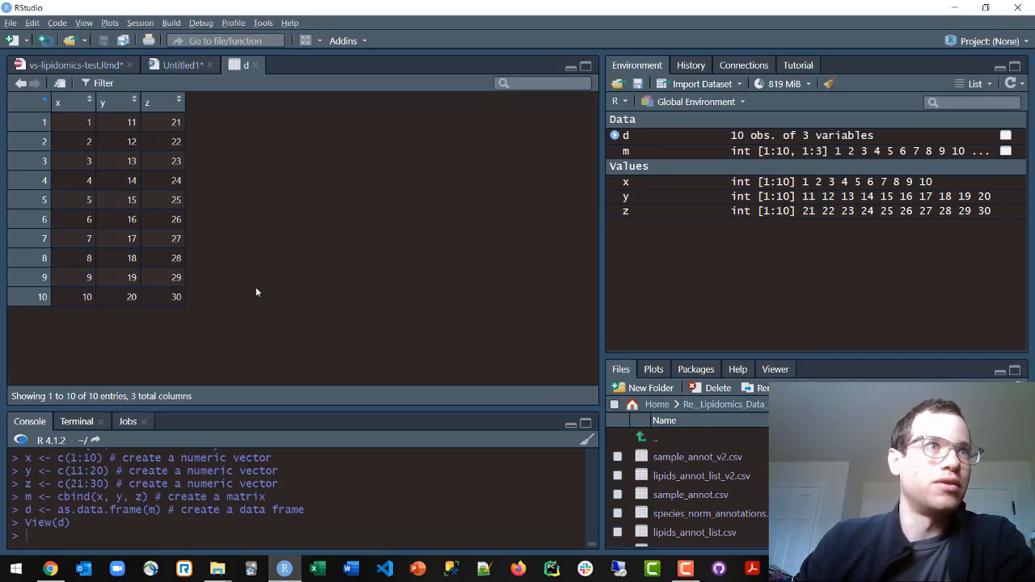
{"action": "mouse_move", "coordinate": [382, 265]}
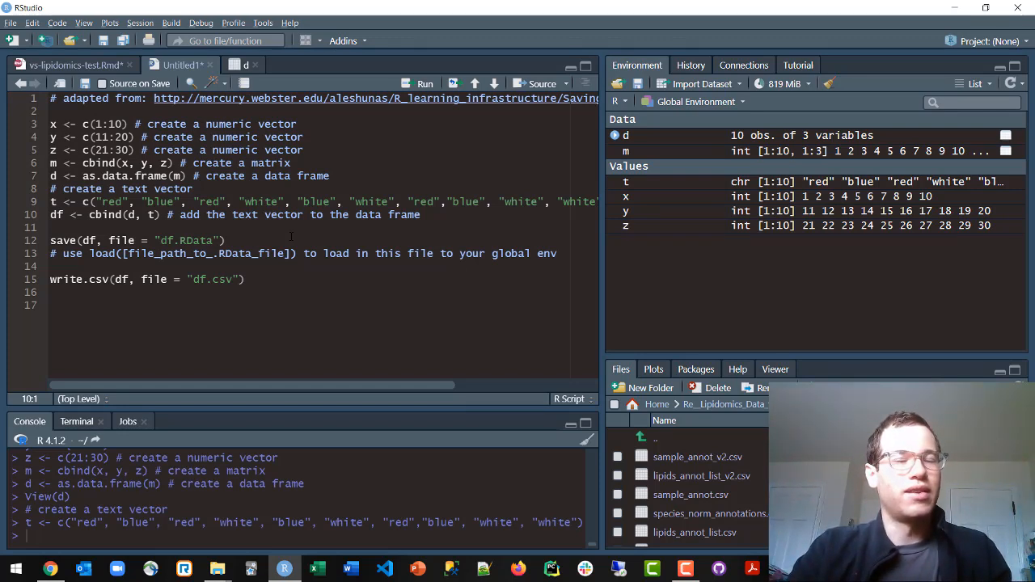
{"action": "left_click", "coordinate": [242, 65]}
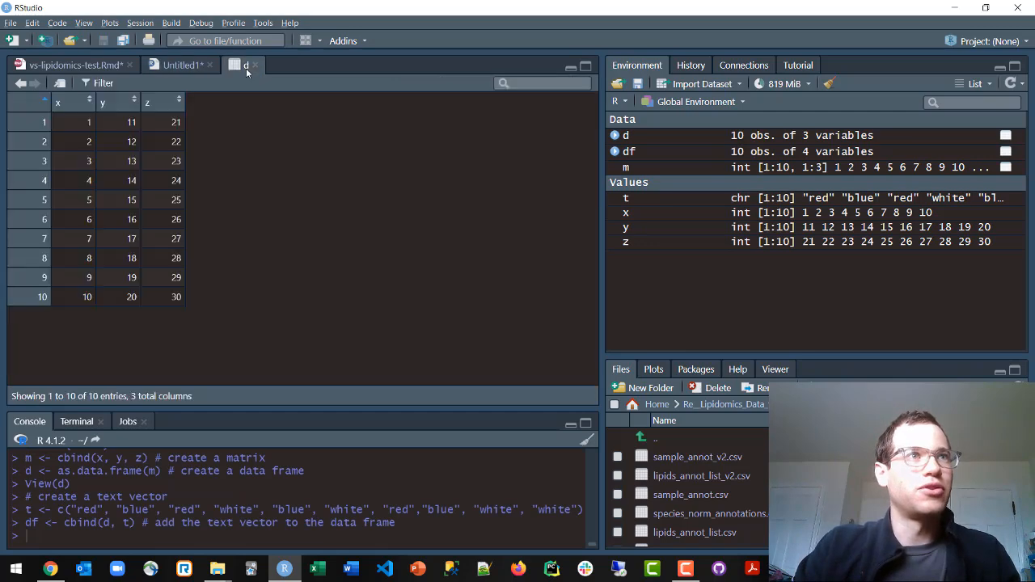
{"action": "left_click", "coordinate": [243, 64]}
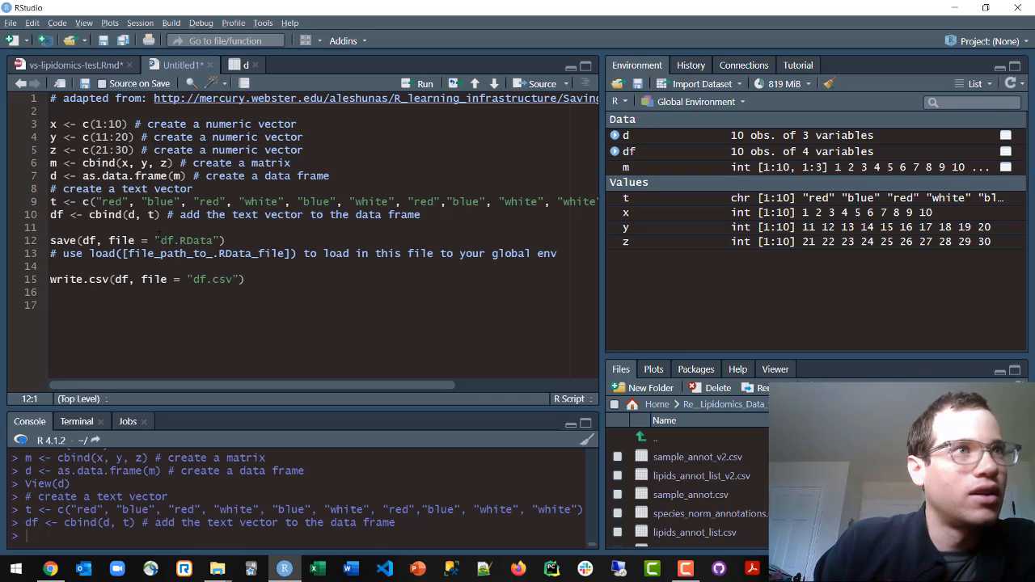
{"action": "mouse_move", "coordinate": [242, 68]}
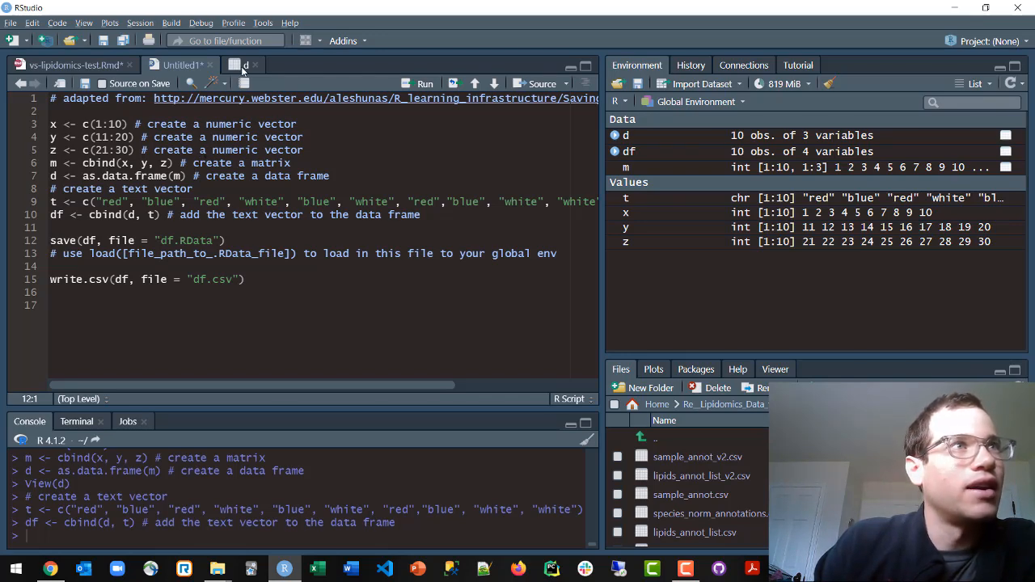
{"action": "mouse_move", "coordinate": [631, 152]}
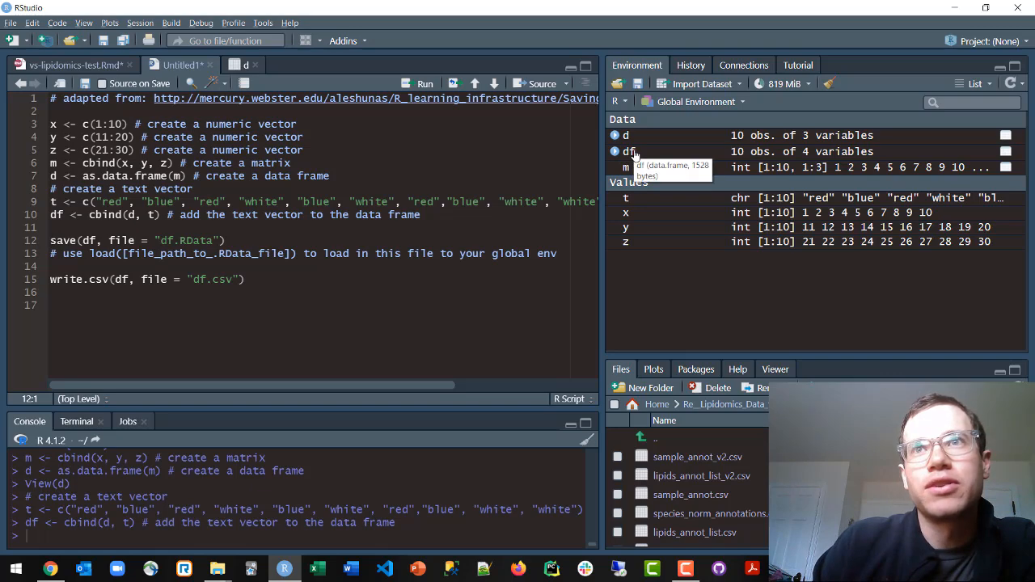
{"action": "left_click", "coordinate": [628, 152]}
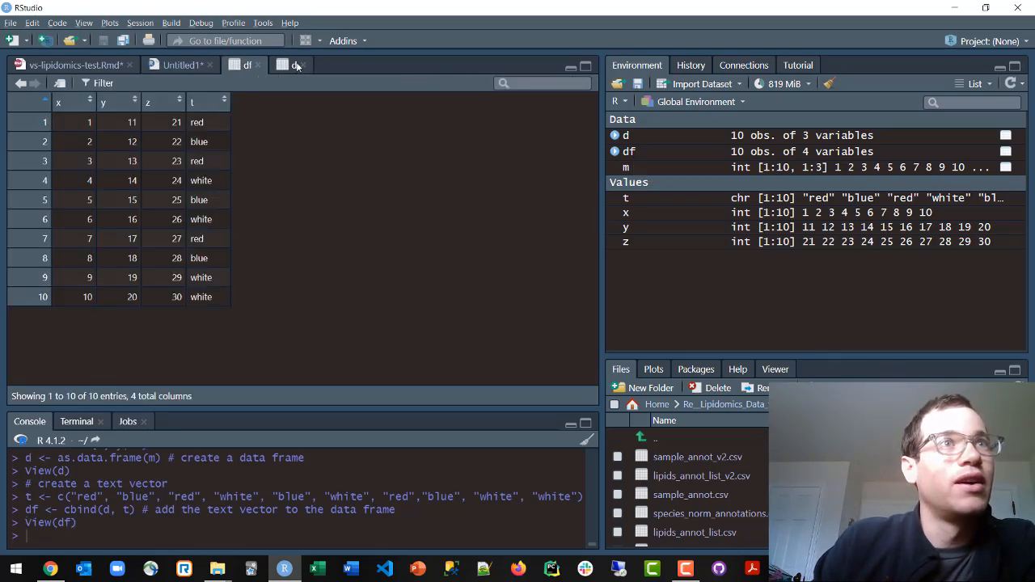
Switch from the View(df) tab back to the script editor
{"action": "left_click", "coordinate": [298, 65]}
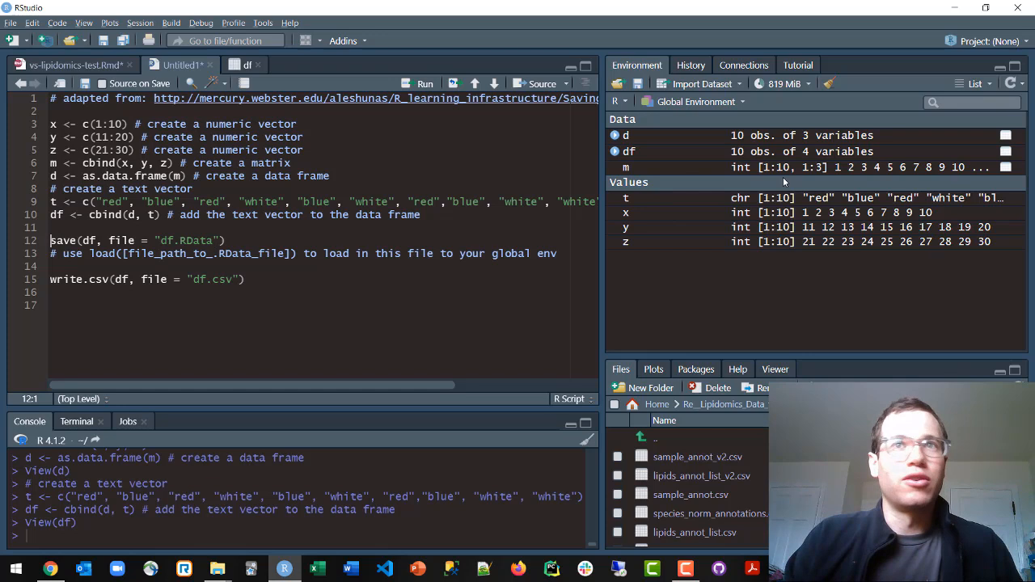
{"action": "mouse_move", "coordinate": [762, 165]}
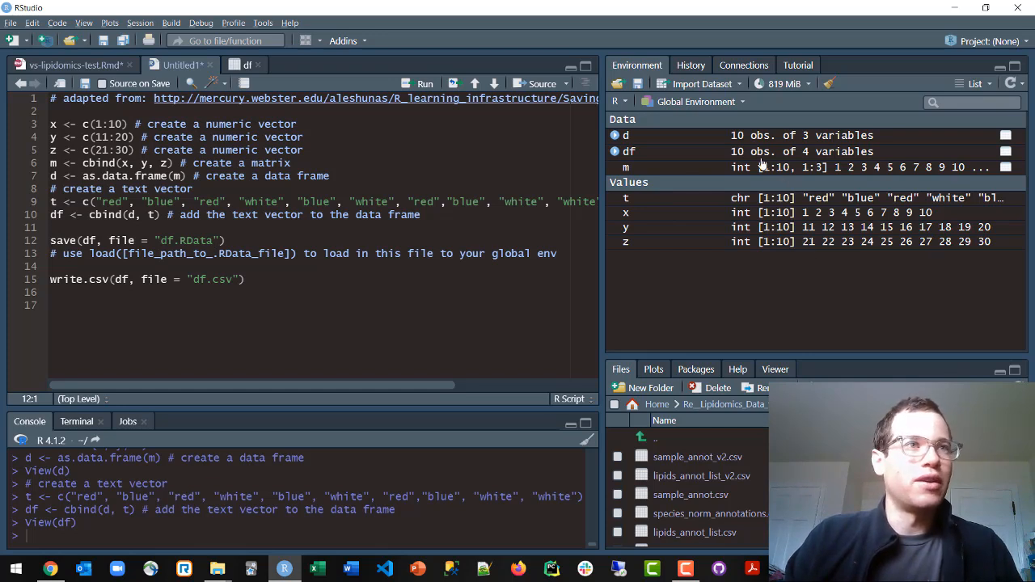
Run save(df, file = "df.RData") to write df.RData into Documents
{"action": "left_click", "coordinate": [229, 240]}
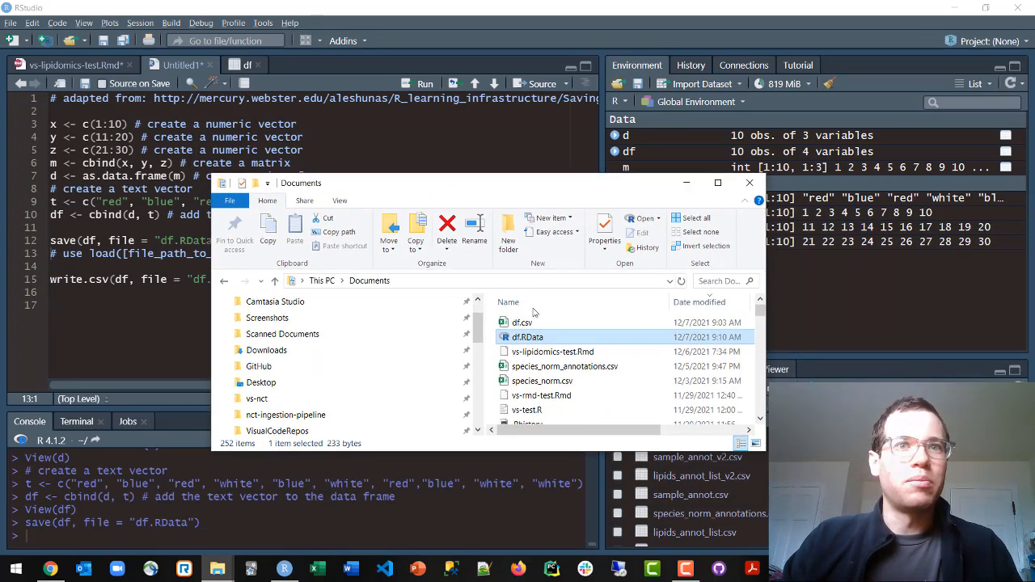
{"action": "mouse_move", "coordinate": [456, 189]}
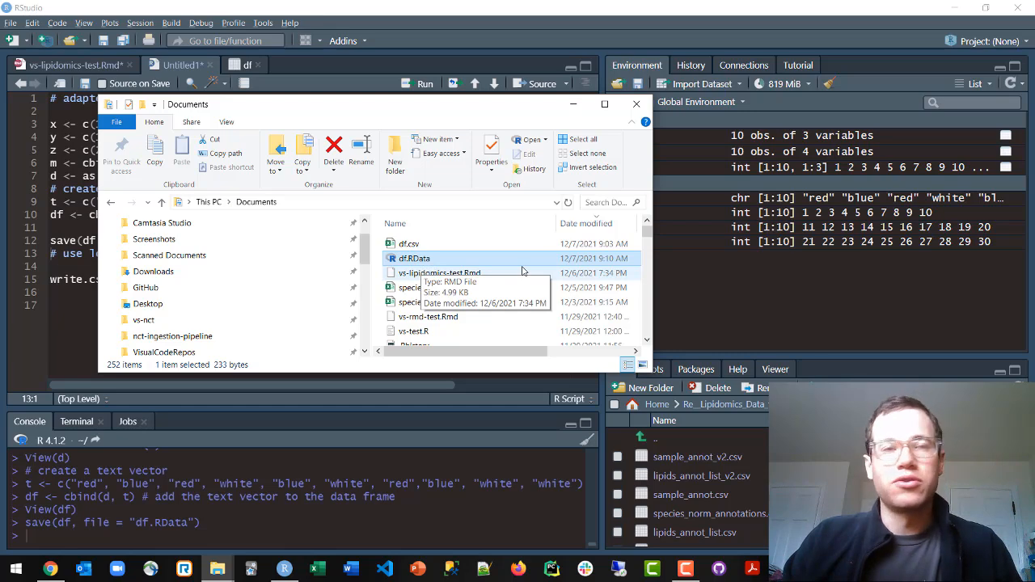
{"action": "mouse_move", "coordinate": [532, 110]}
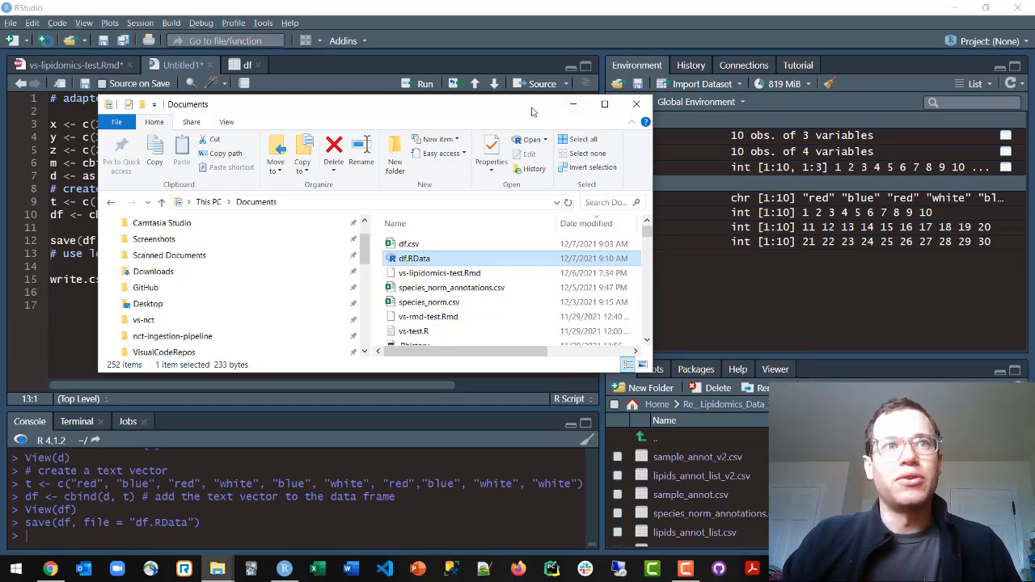
Close the Documents window and run write.csv(df, file = "df.csv")
{"action": "left_click", "coordinate": [636, 104]}
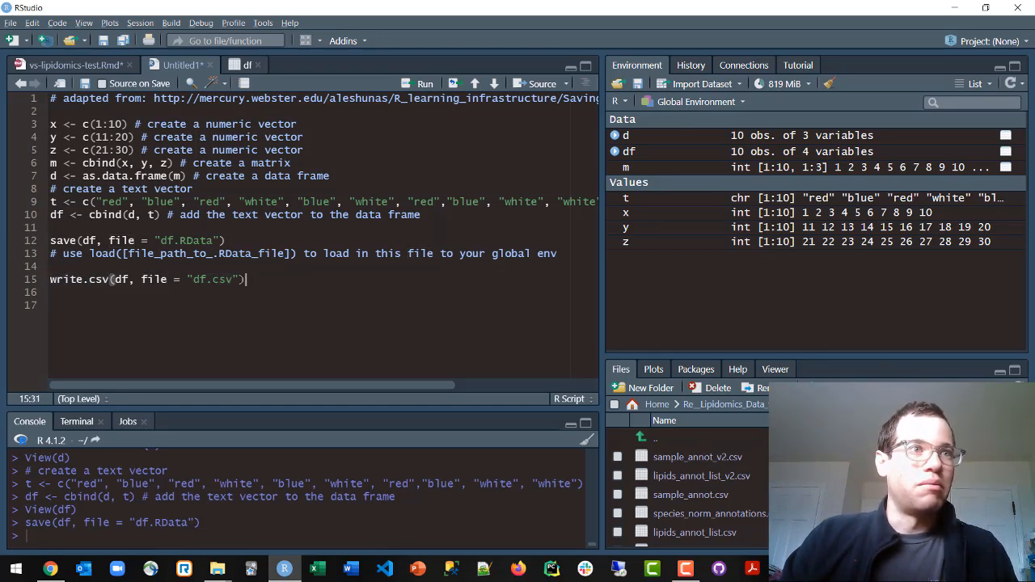
{"action": "double_click", "coordinate": [78, 278]}
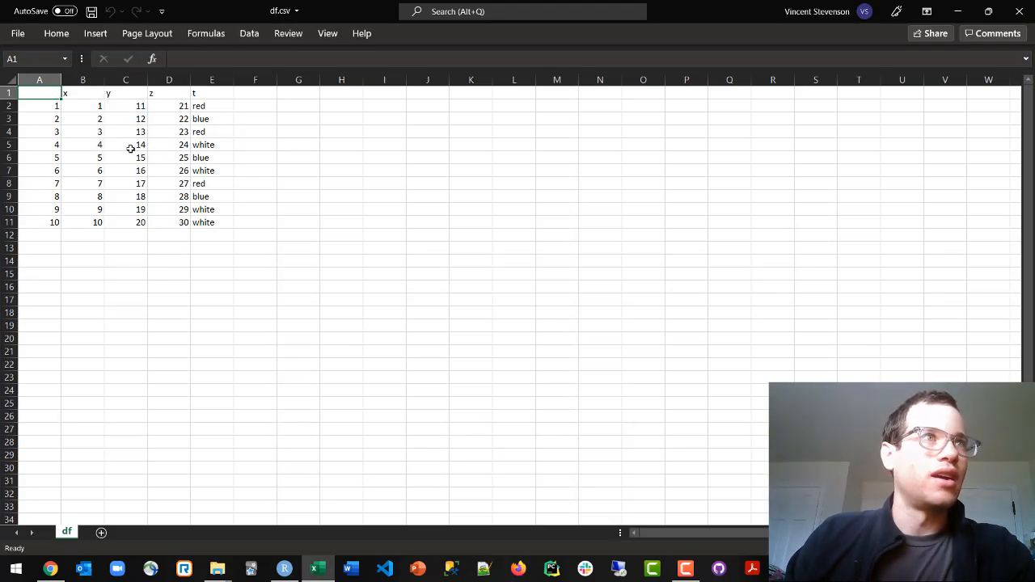
Select A2:A11 in df.csv to reveal the unwanted row numbers 1 to 10
{"action": "left_click_drag", "start_coordinate": [38, 105], "coordinate": [38, 223]}
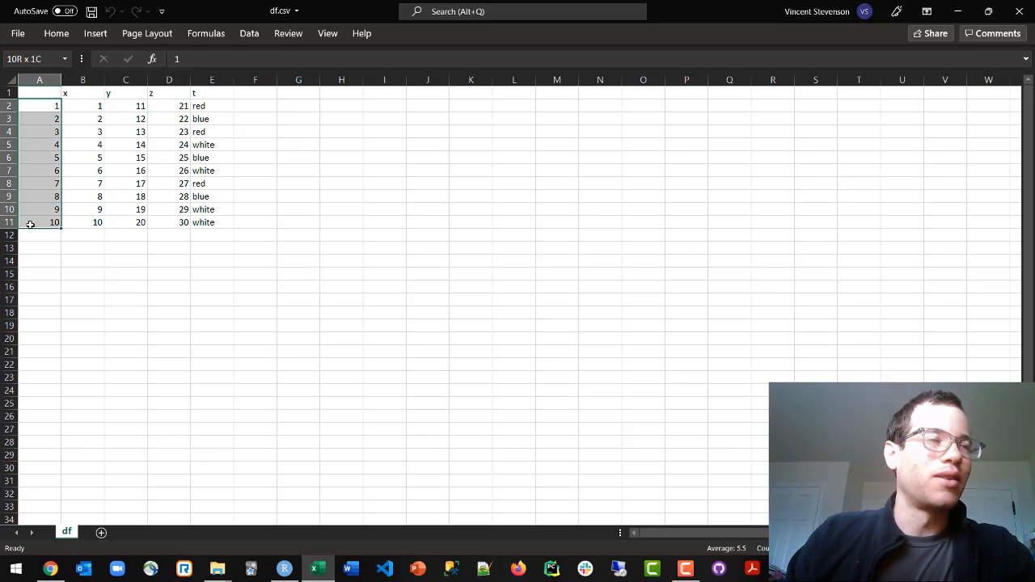
{"action": "left_click", "coordinate": [43, 107]}
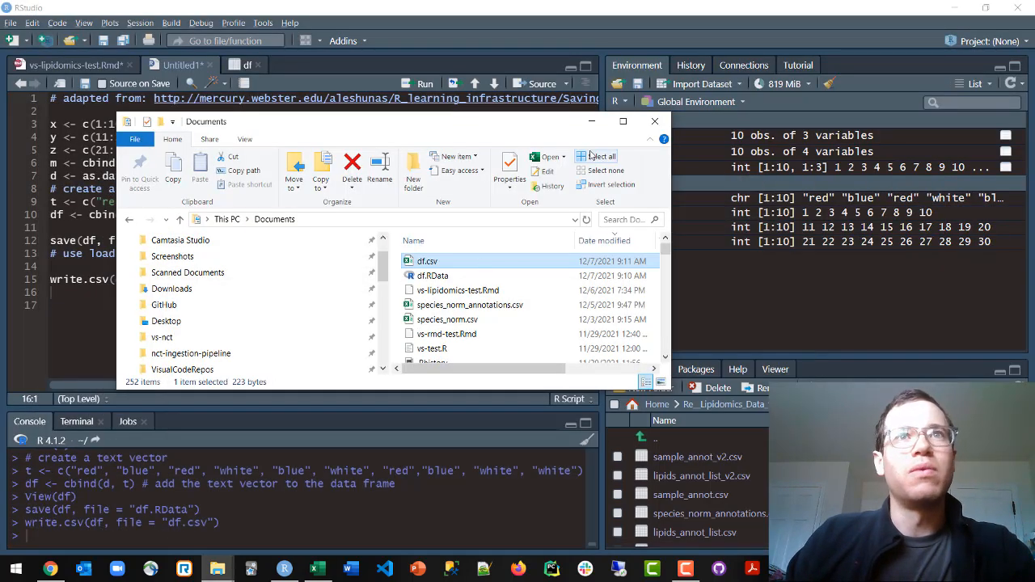
Add , row.names=FALSE to the write.csv call and rerun it
{"action": "left_click", "coordinate": [654, 121]}
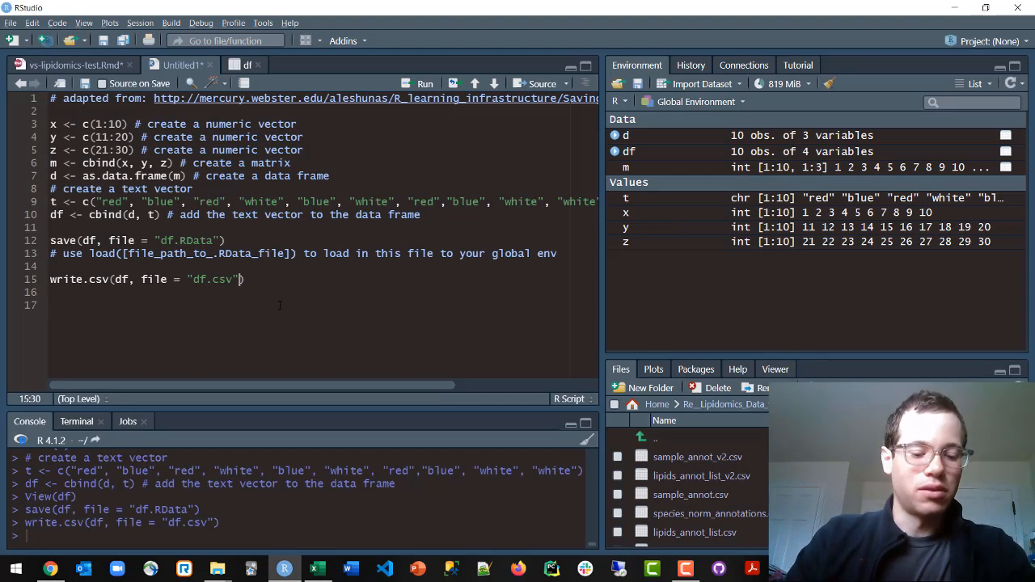
{"action": "type", "text": ","}
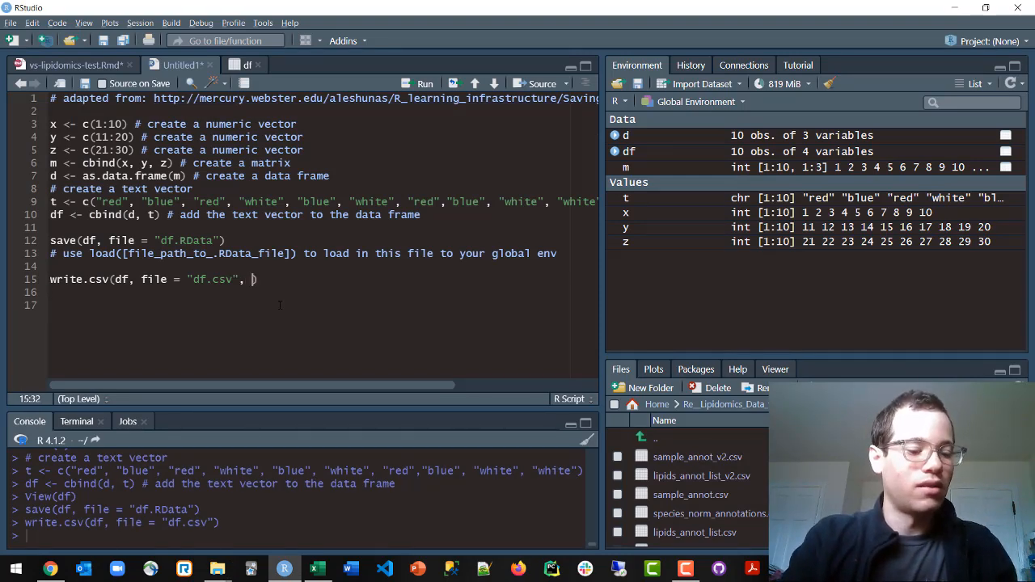
{"action": "type", "text": "row.nam"}
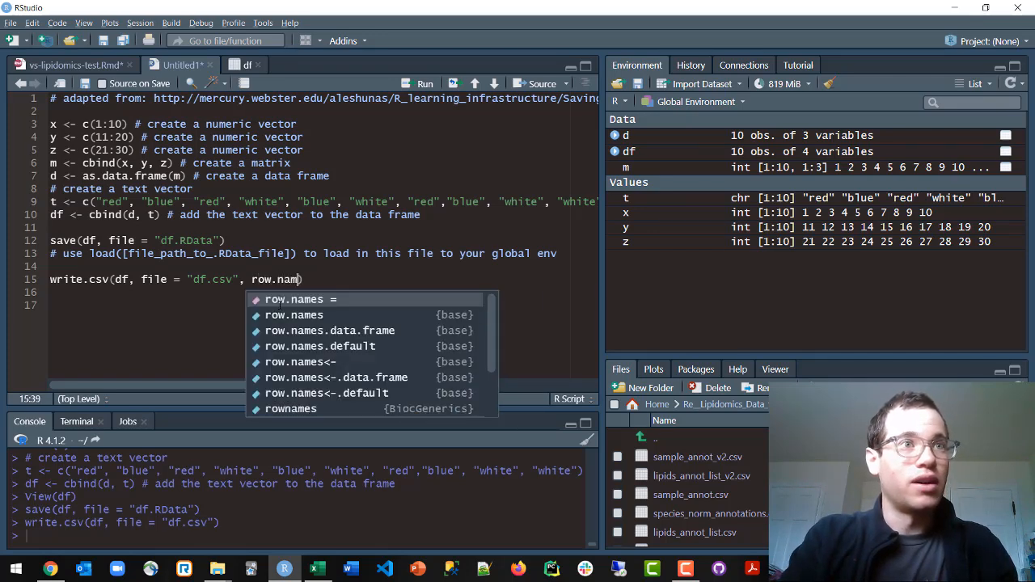
{"action": "type", "text": "=F"}
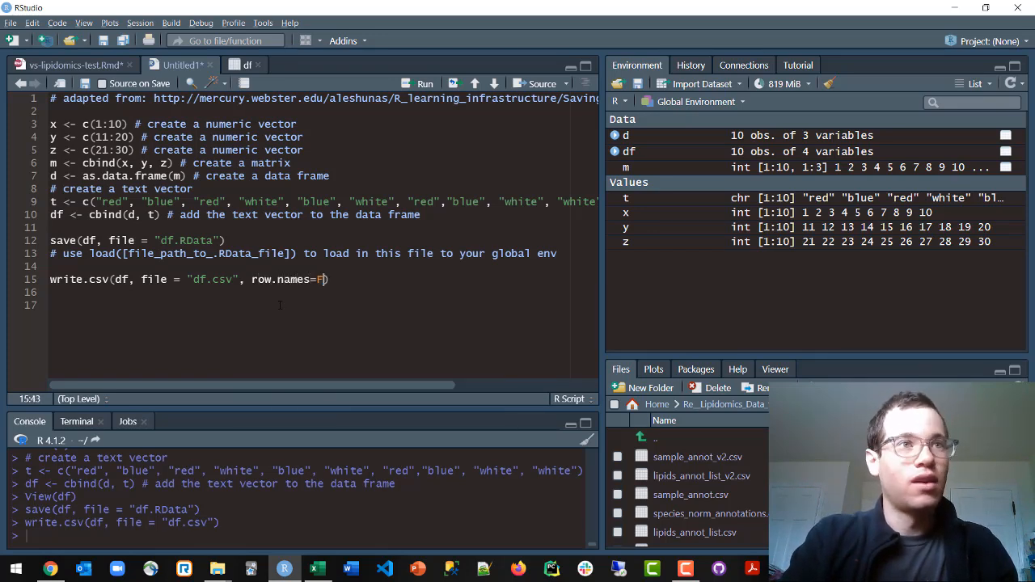
{"action": "type", "text": "ALSE"}
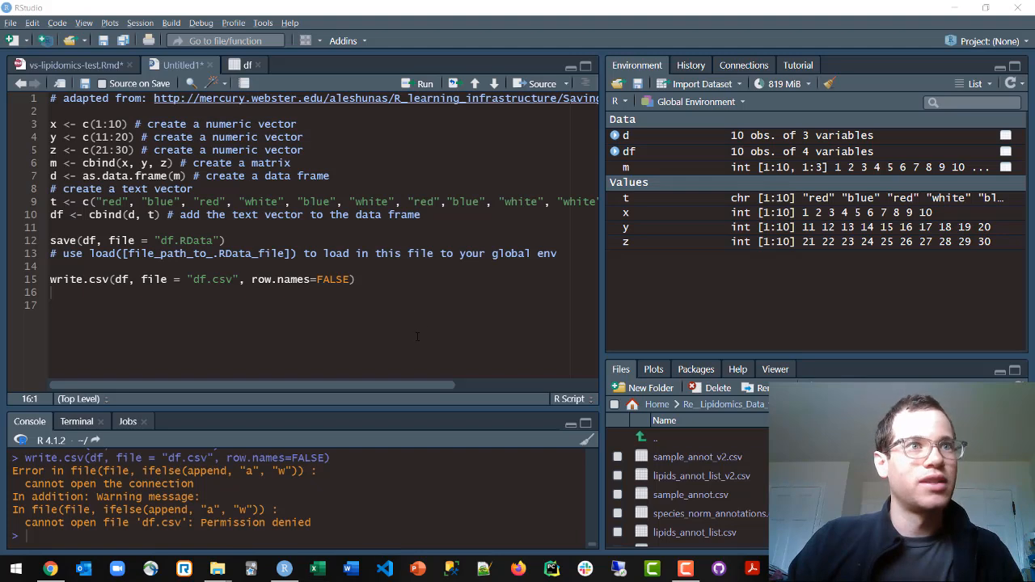
{"action": "left_click", "coordinate": [357, 278]}
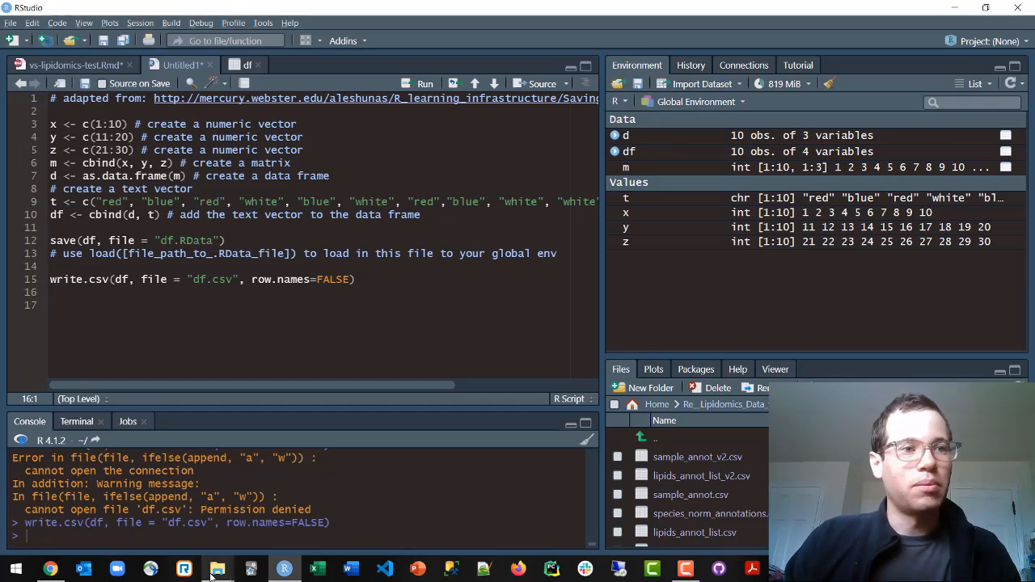
Check the rewritten df.csv in the Documents folder, then close the folder window
{"action": "left_click", "coordinate": [217, 570]}
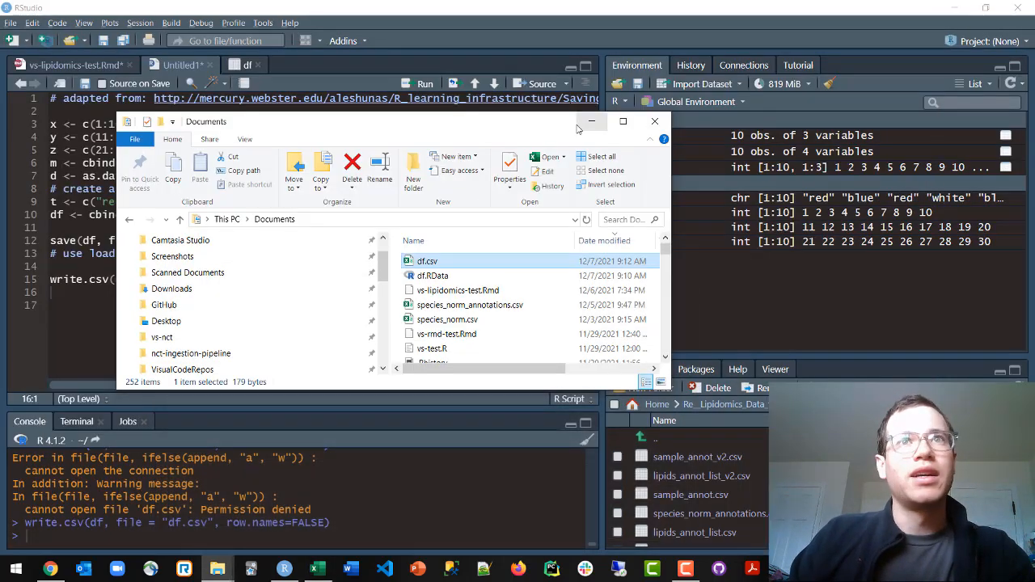
{"action": "mouse_move", "coordinate": [592, 121]}
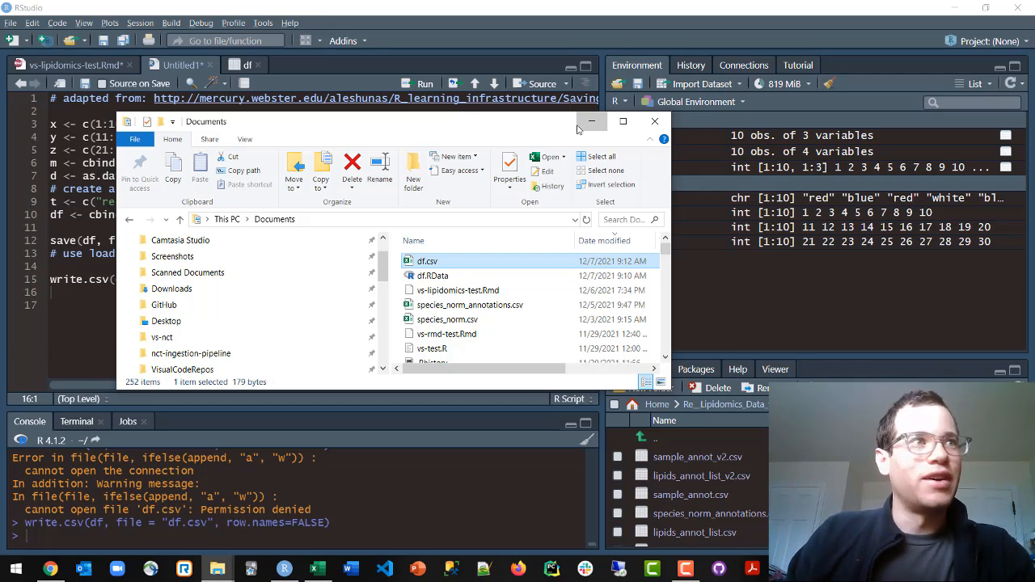
{"action": "left_click", "coordinate": [653, 119]}
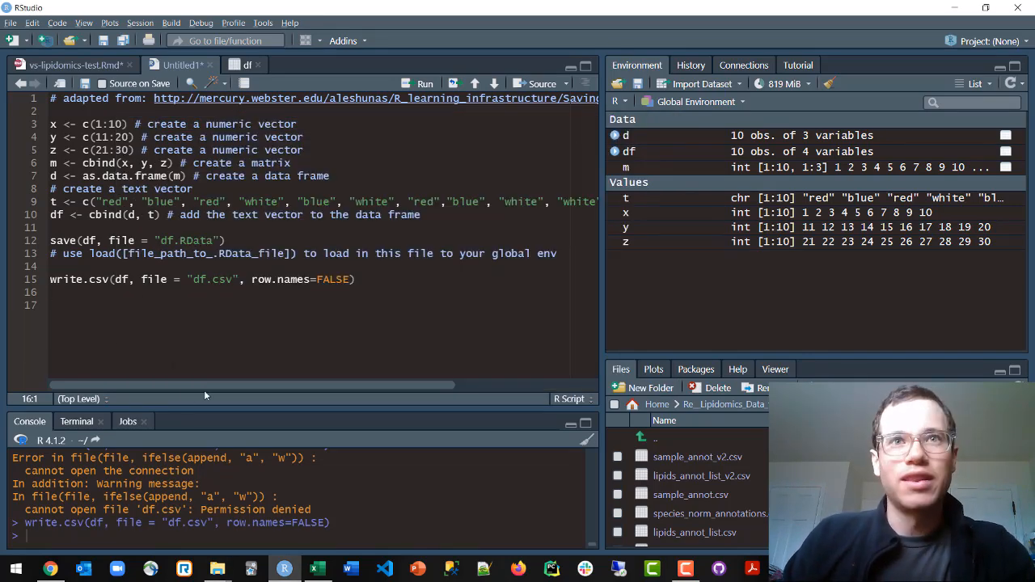